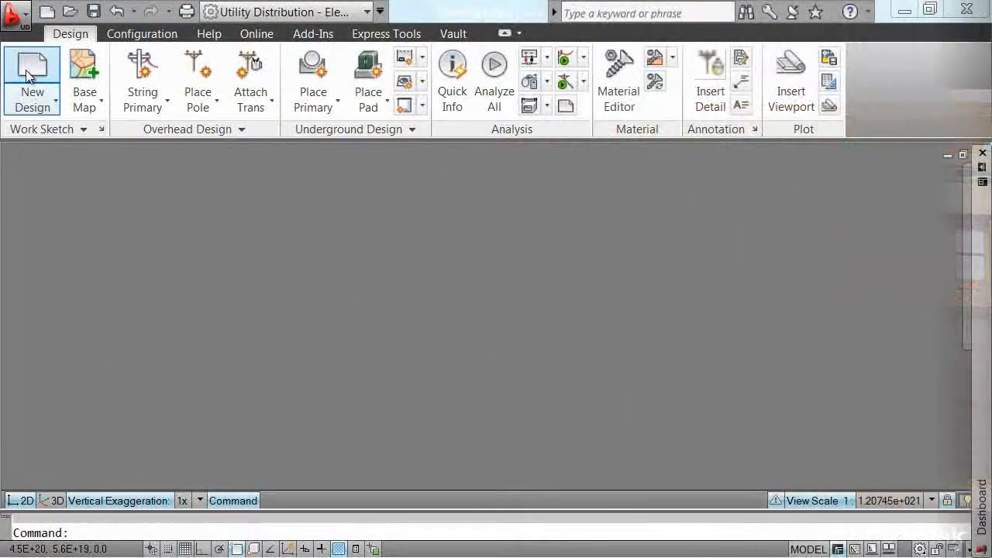
Start a new utility design drawing with the New Design command
{"action": "left_click", "coordinate": [31, 77]}
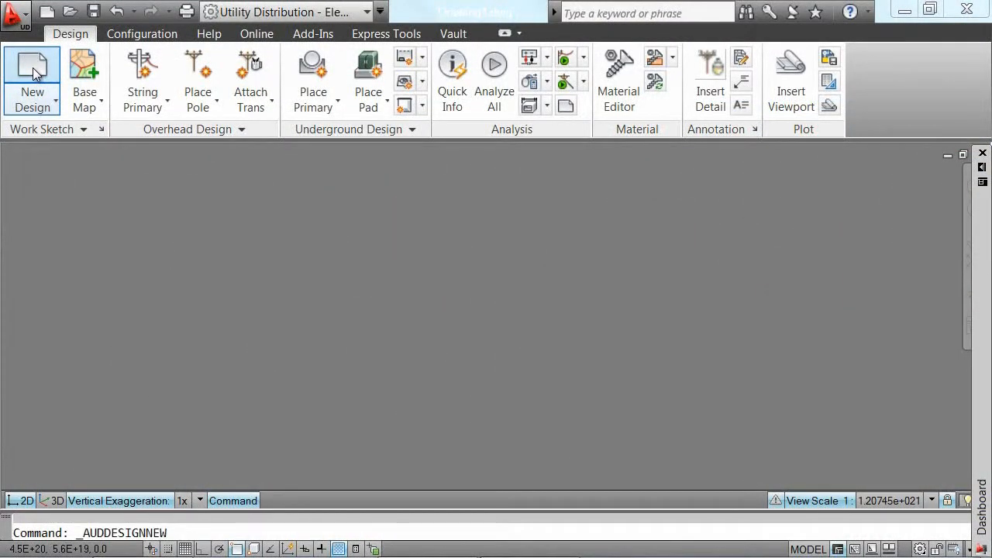
Create the design on the ND83-Nft standard with the La Costa Oaks Subdivision work order properties
{"action": "left_click", "coordinate": [31, 77]}
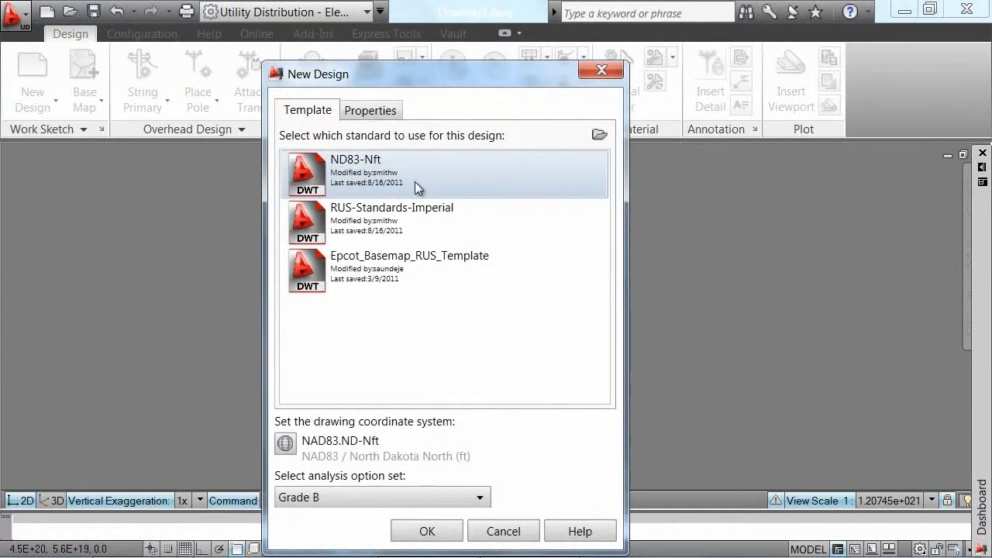
{"action": "left_click", "coordinate": [371, 110]}
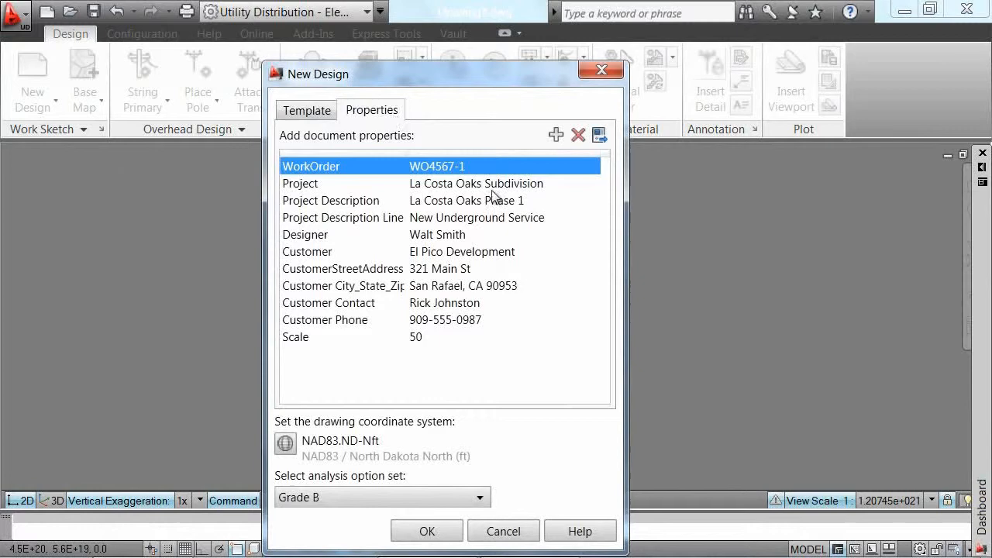
{"action": "mouse_move", "coordinate": [446, 468]}
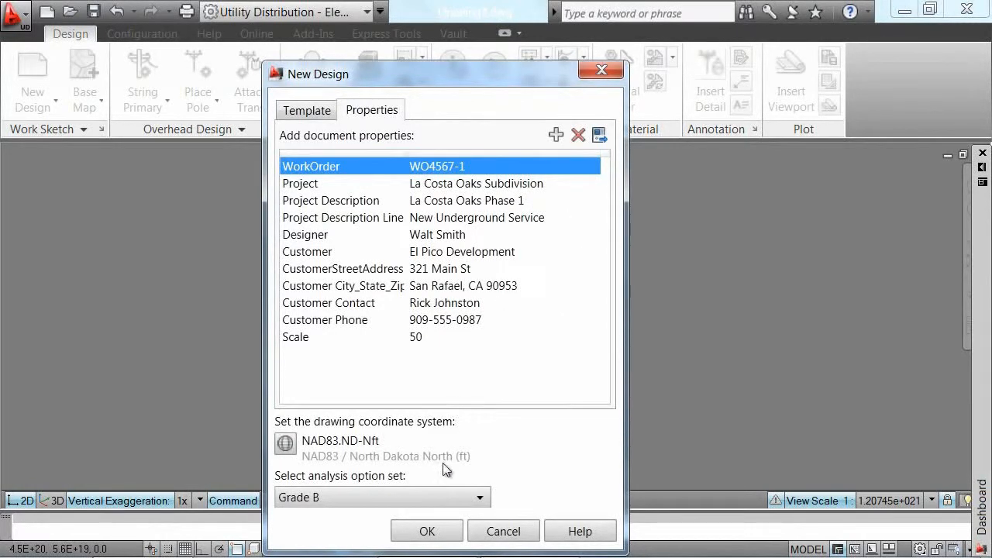
{"action": "left_click", "coordinate": [426, 530]}
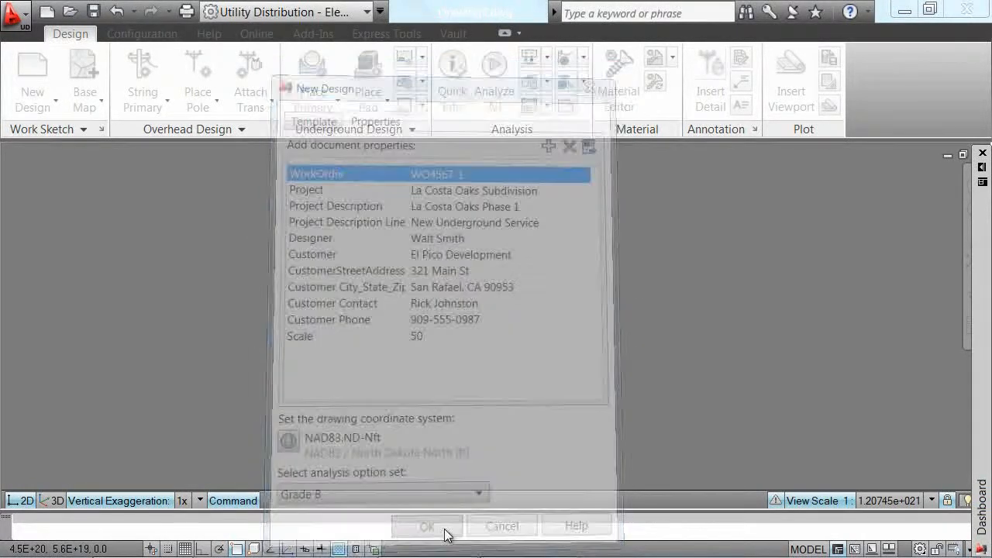
Load the new design drawing with the street network base map
{"action": "left_click", "coordinate": [427, 526]}
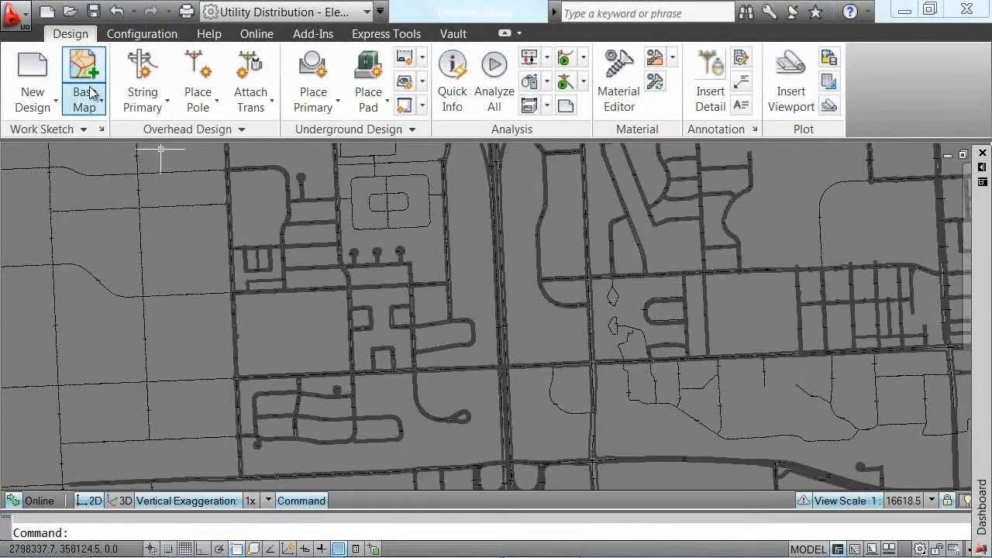
{"action": "left_click", "coordinate": [84, 77]}
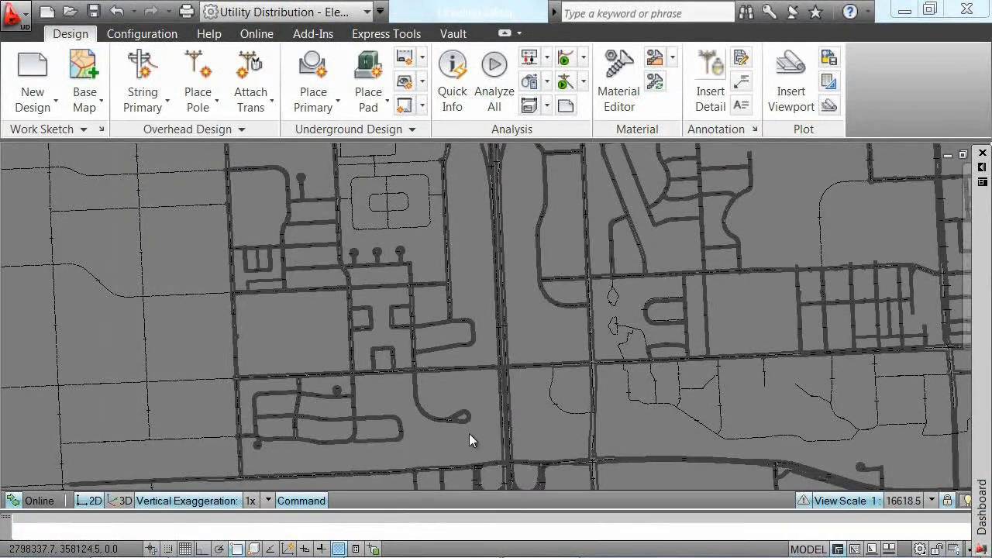
{"action": "left_click", "coordinate": [86, 74]}
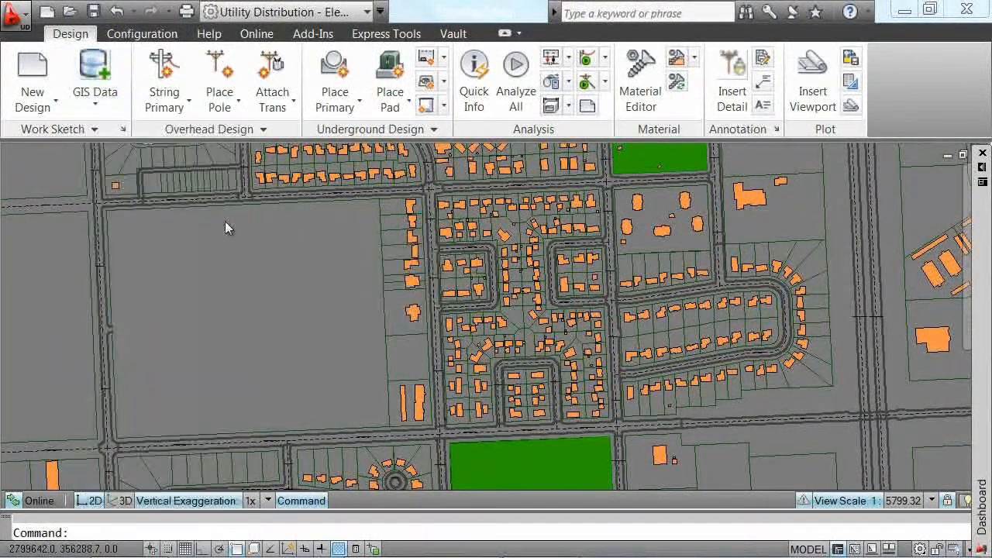
{"action": "mouse_move", "coordinate": [265, 326]}
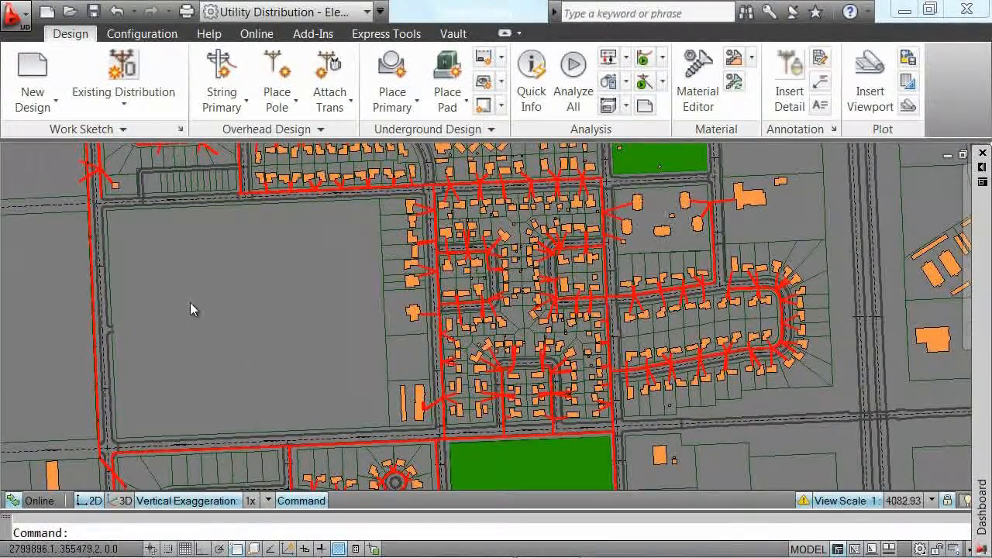
Start inserting a developer subdivision plan, defaulting to the 1117TITLE block
{"action": "left_click", "coordinate": [124, 69]}
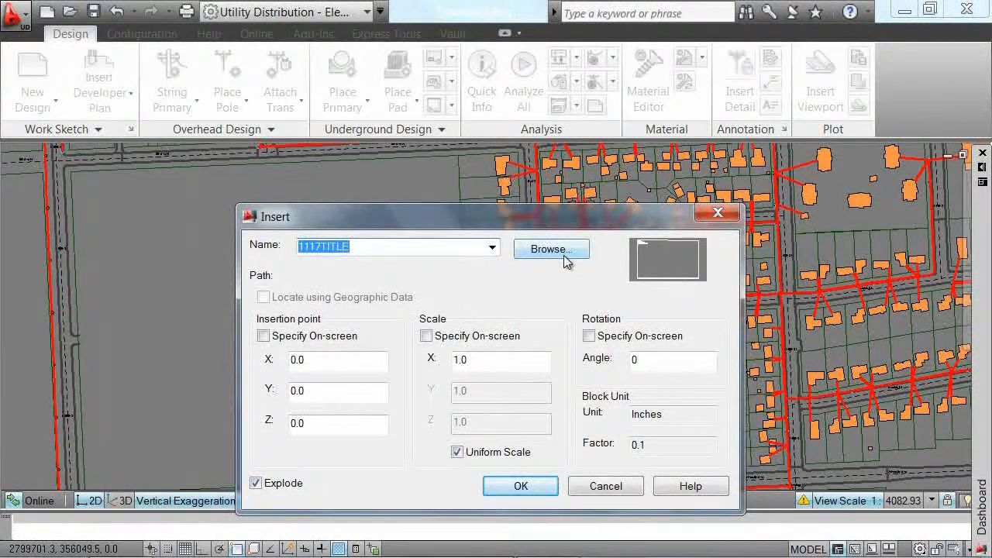
Insert the La Costa Oaks Phase 1.dwg developer plan beside the existing facilities
{"action": "left_click", "coordinate": [551, 248]}
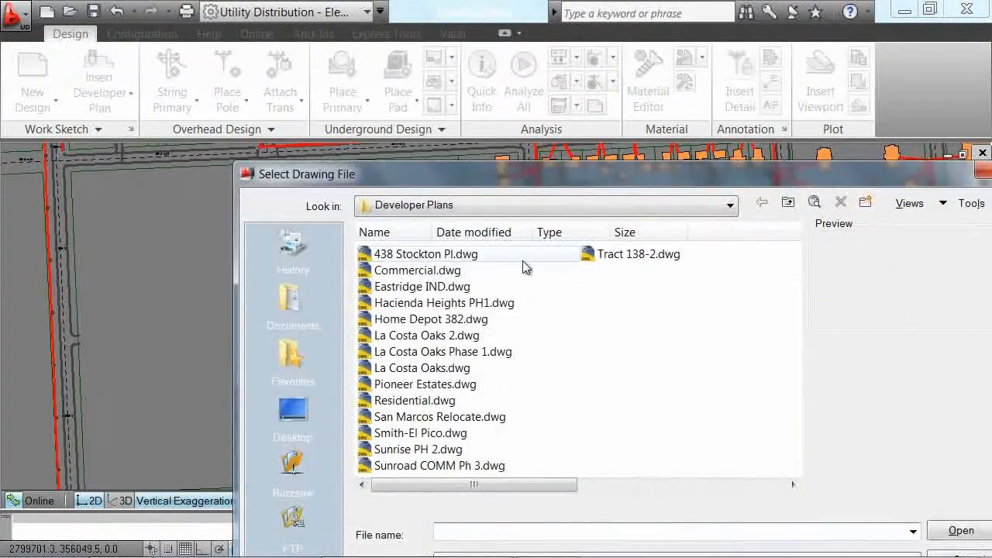
{"action": "left_click", "coordinate": [443, 350]}
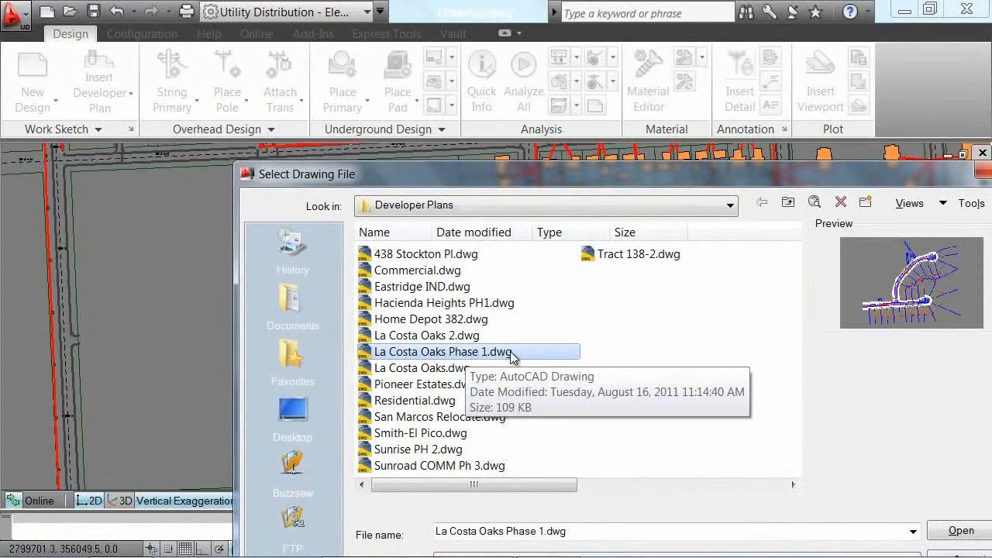
{"action": "left_click", "coordinate": [960, 531]}
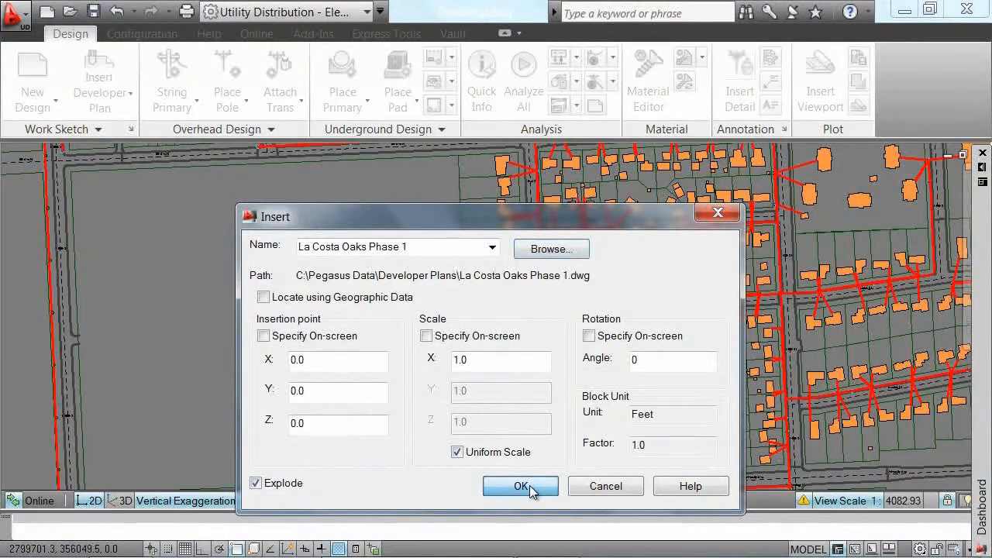
{"action": "left_click", "coordinate": [521, 487]}
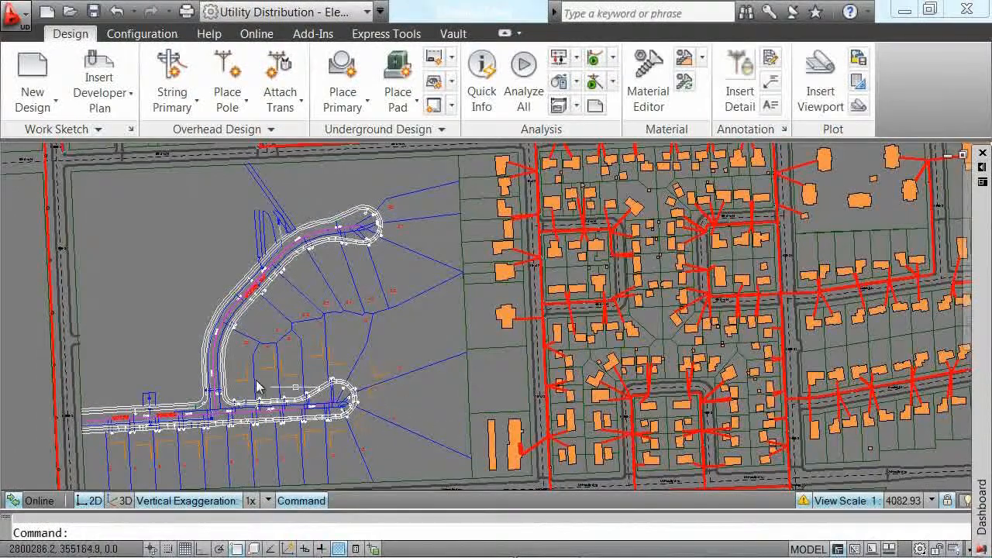